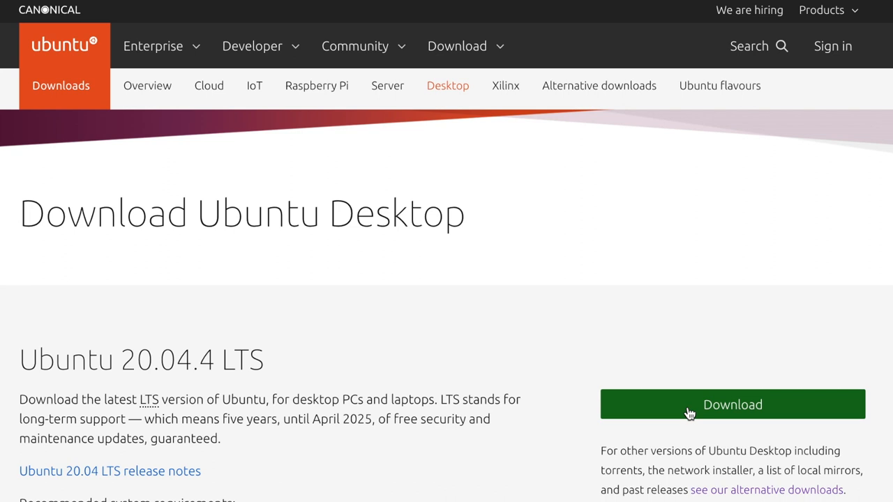
Step: Start downloading the Ubuntu 20.04.4 LTS desktop image from the download page
click(731, 404)
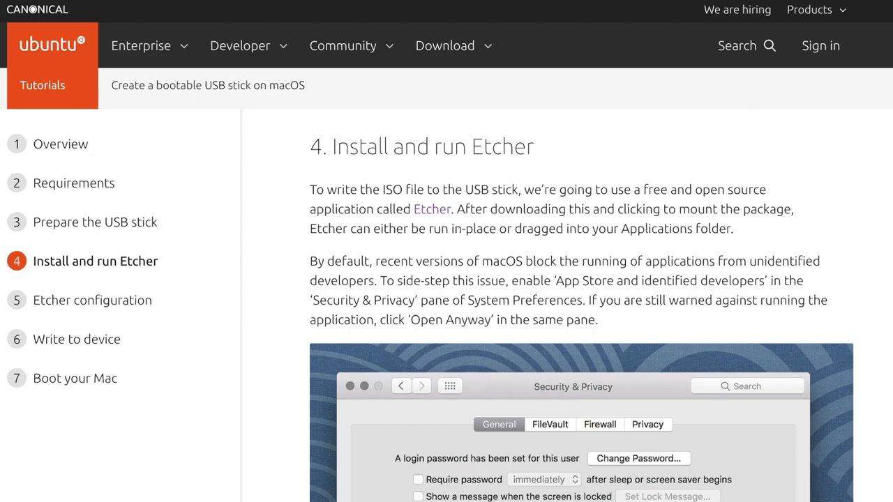
Step: Follow the tutorial's step 4 Etcher link to get the flashing application
click(431, 210)
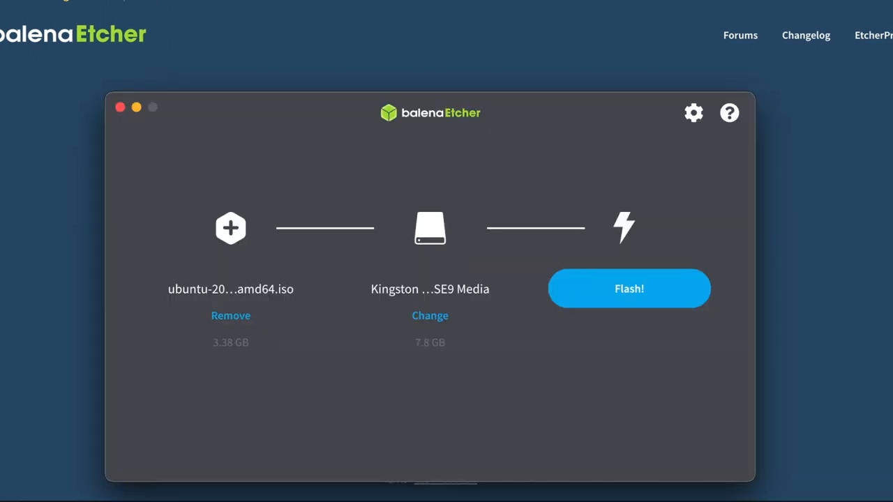
mouse_move(226, 365)
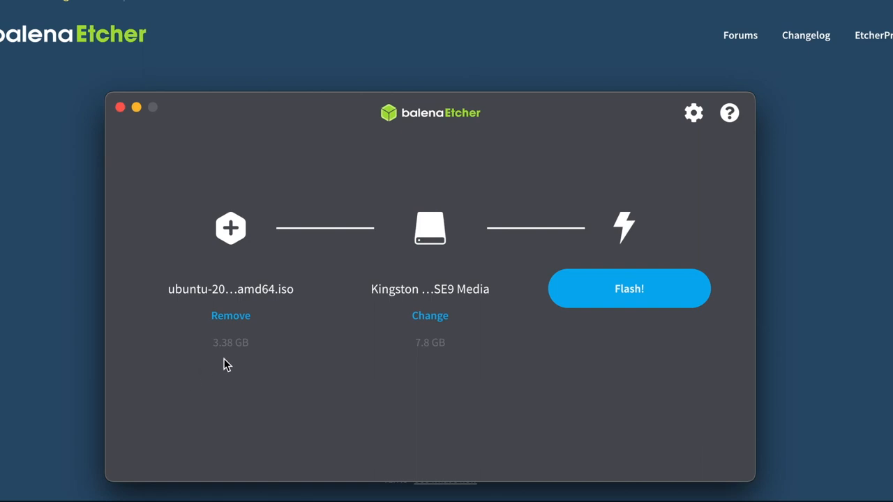
mouse_move(230, 354)
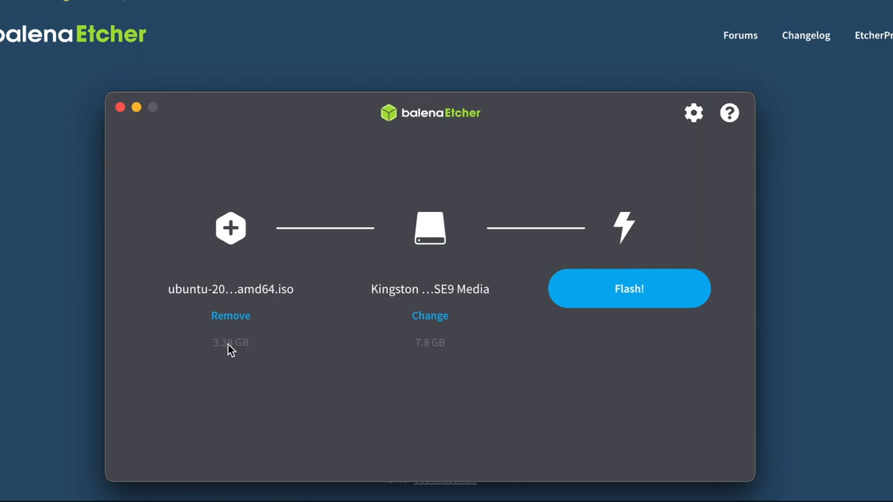
mouse_move(320, 300)
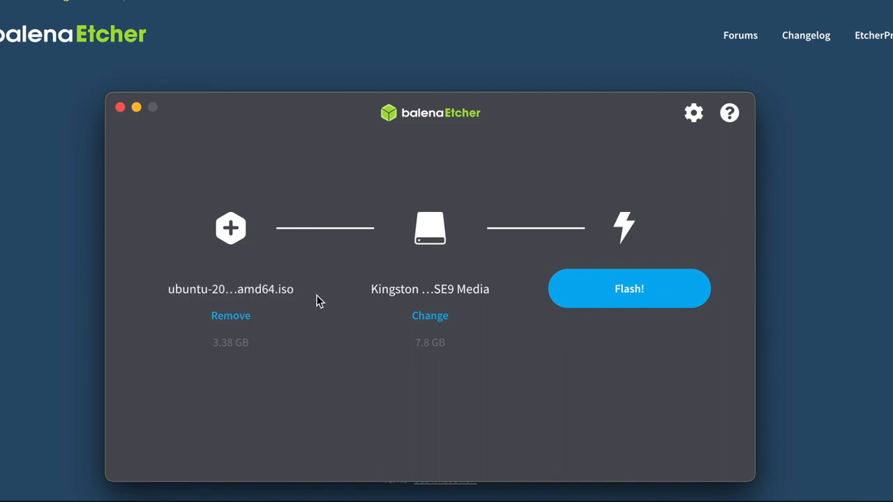
mouse_move(265, 292)
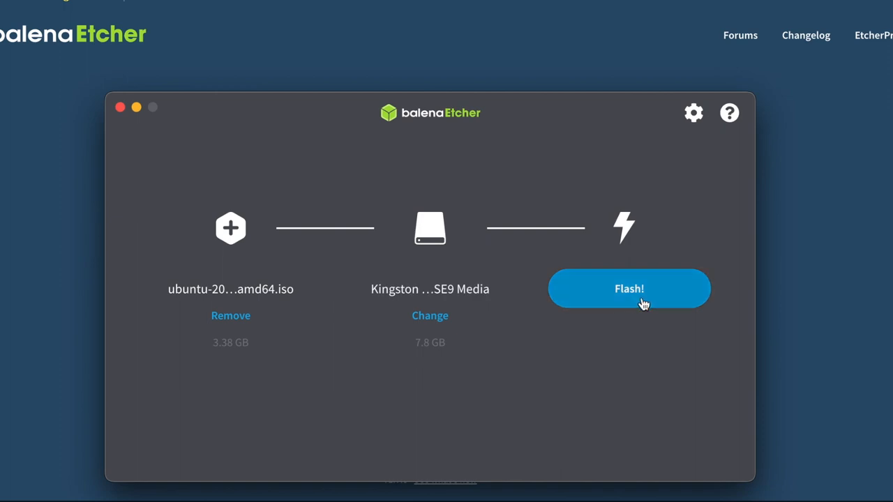
Step: Flash the Ubuntu 20.04 ISO to the Kingston drive, authorizing with the macOS password
click(628, 289)
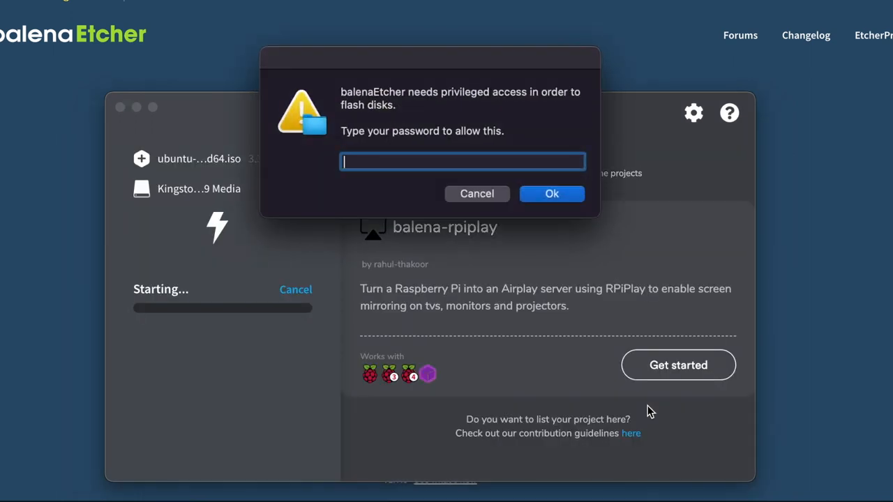
click(552, 192)
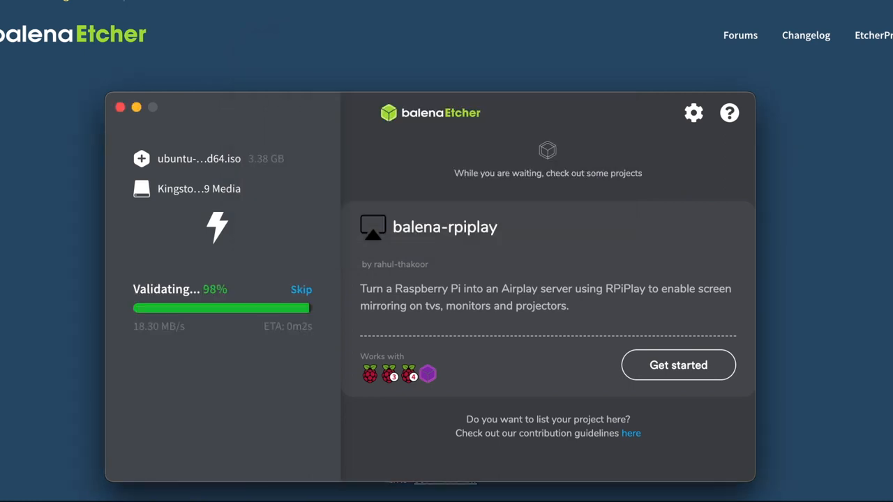